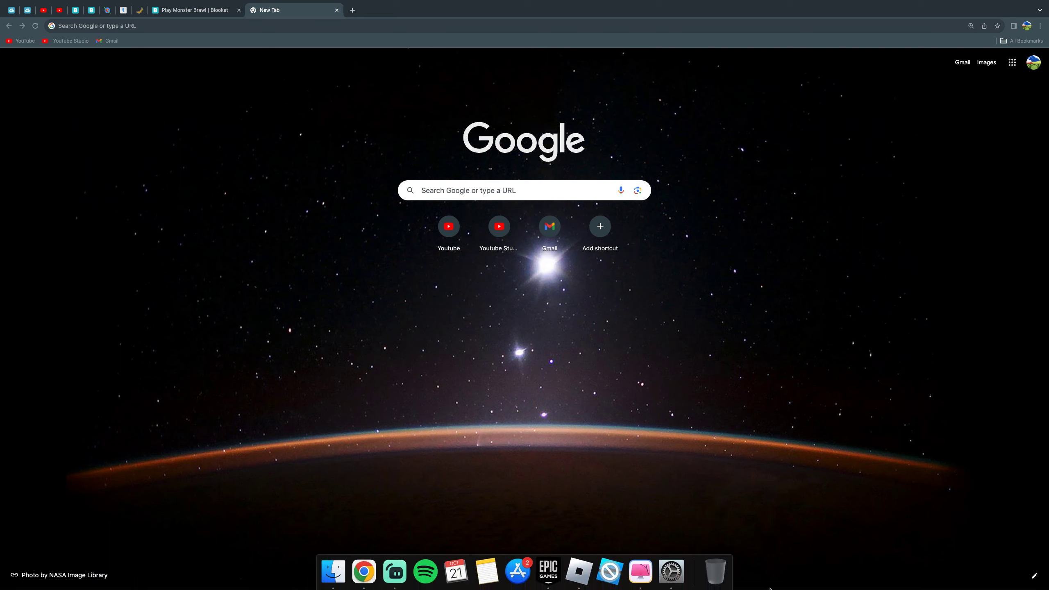
pyautogui.moveTo(609, 571)
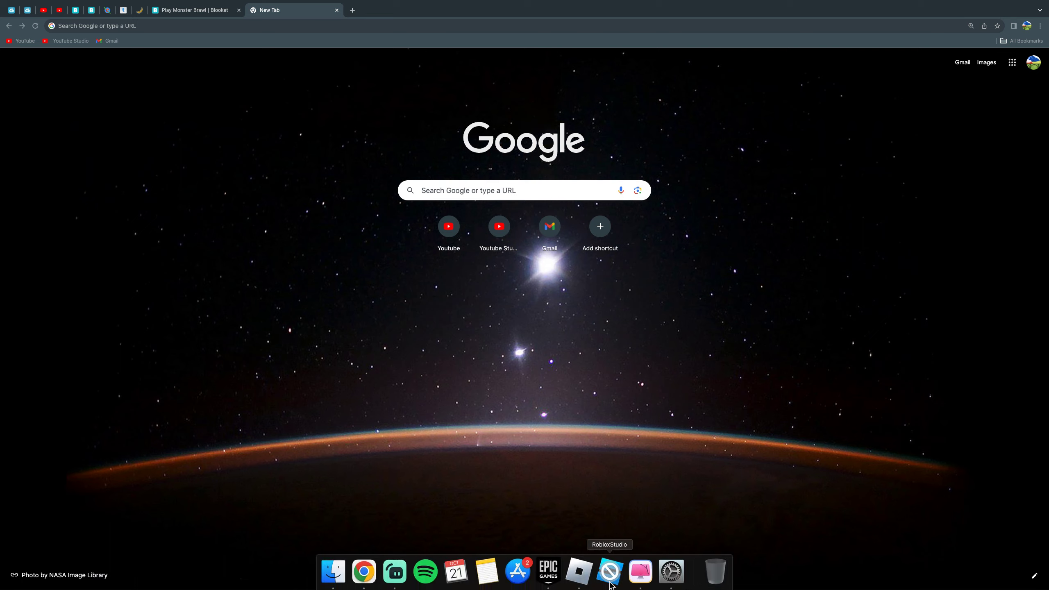
# - Try launching Roblox Studio twice, dismissing the damaged-application warnings each time
pyautogui.click(609, 571)
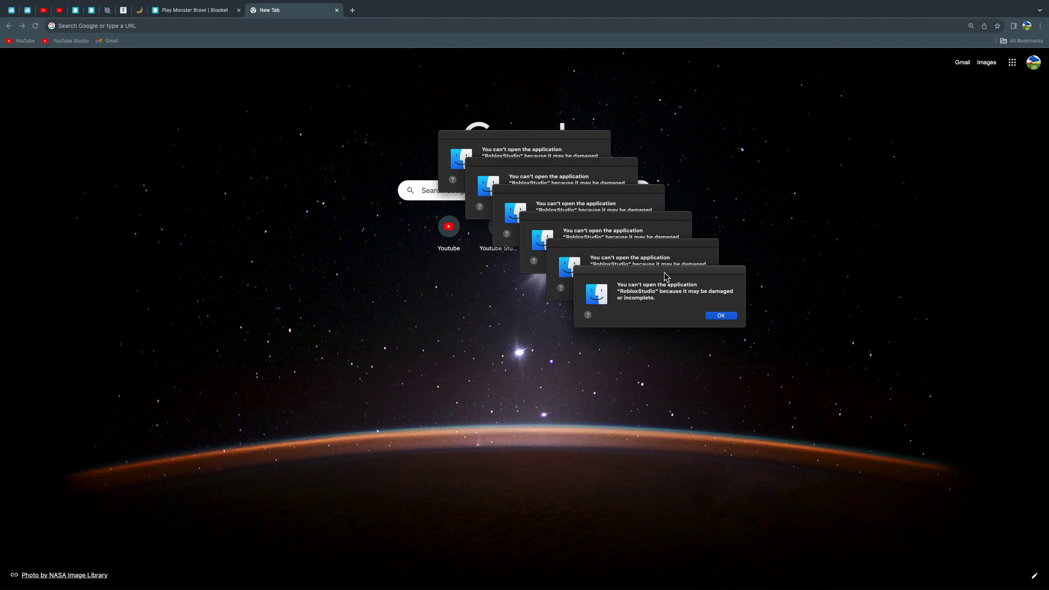
pyautogui.click(720, 315)
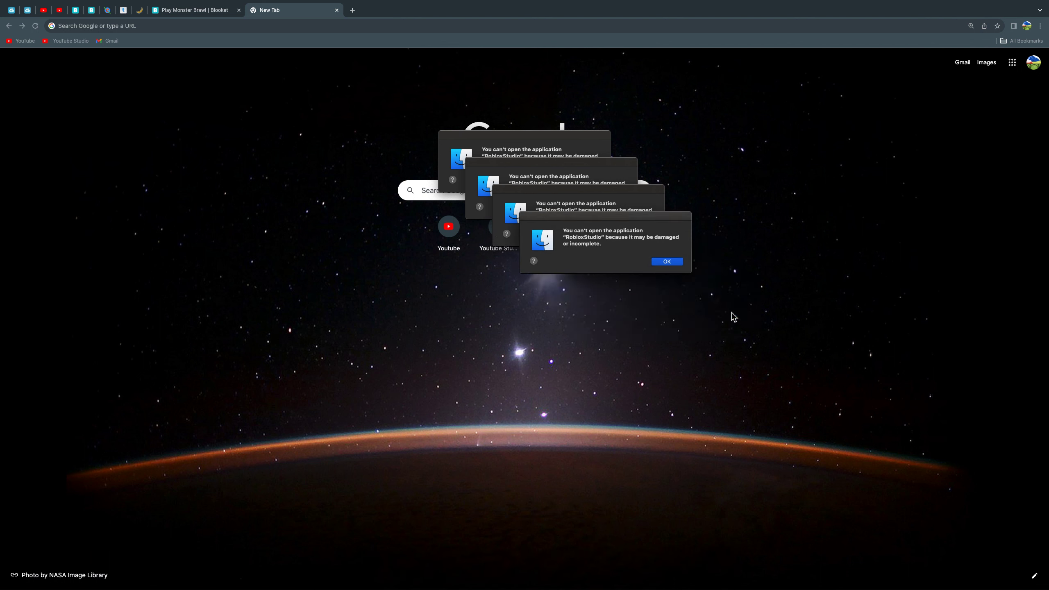
pyautogui.click(665, 261)
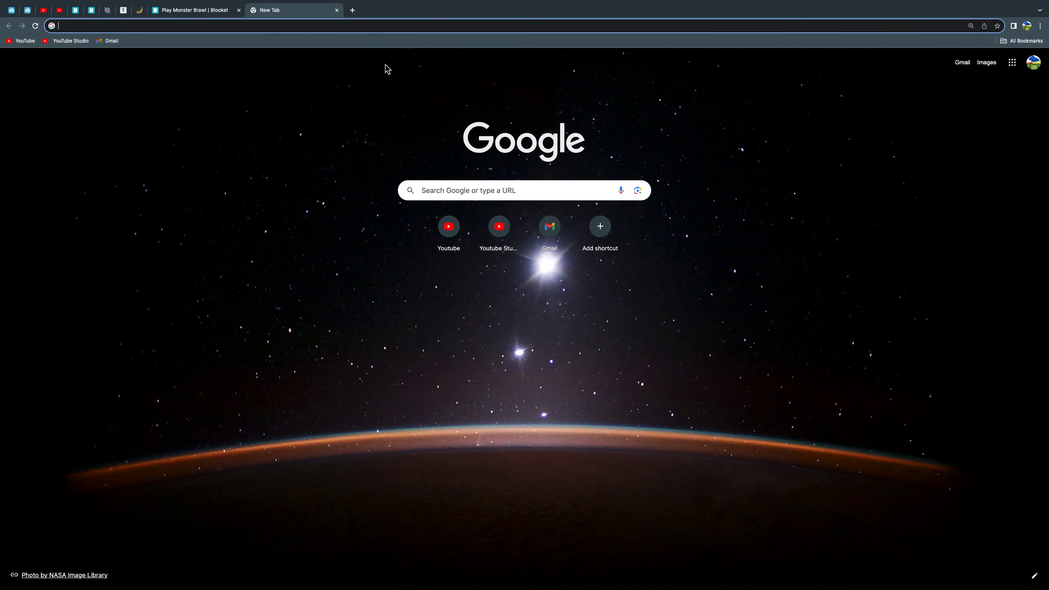
pyautogui.moveTo(607, 572)
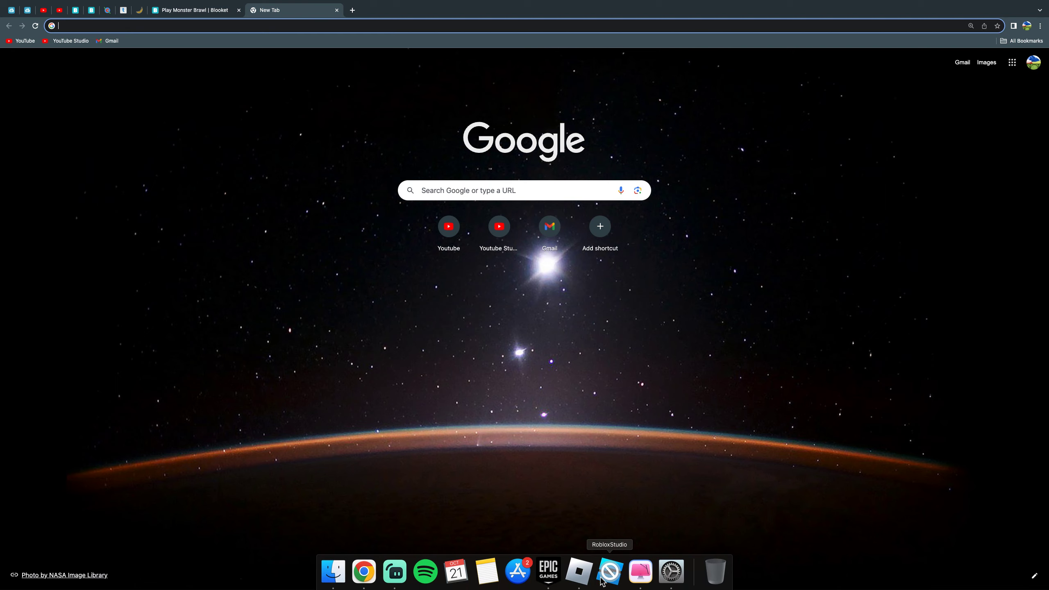
pyautogui.click(608, 572)
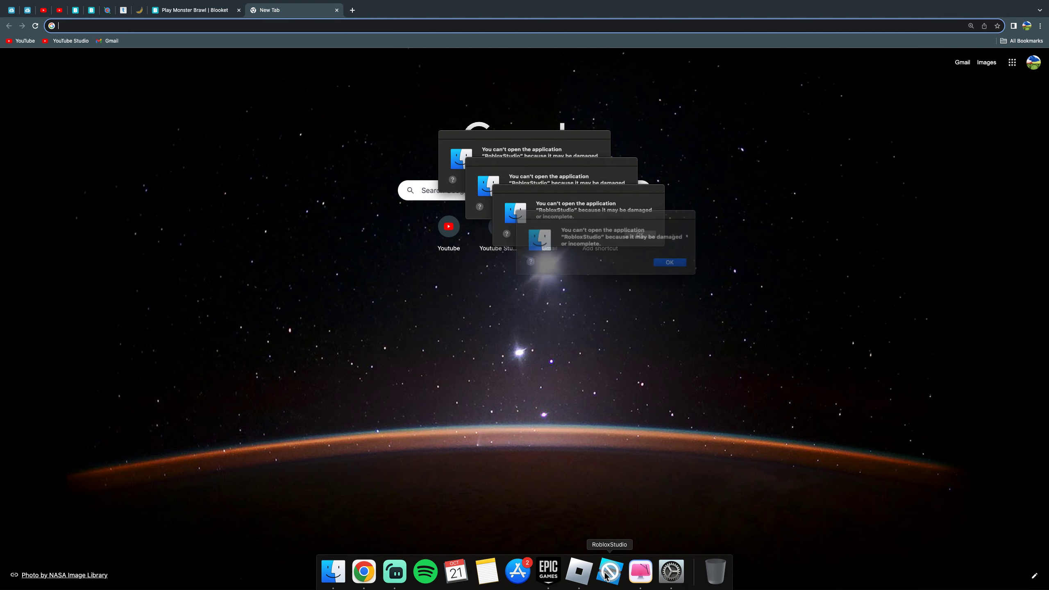
pyautogui.click(668, 261)
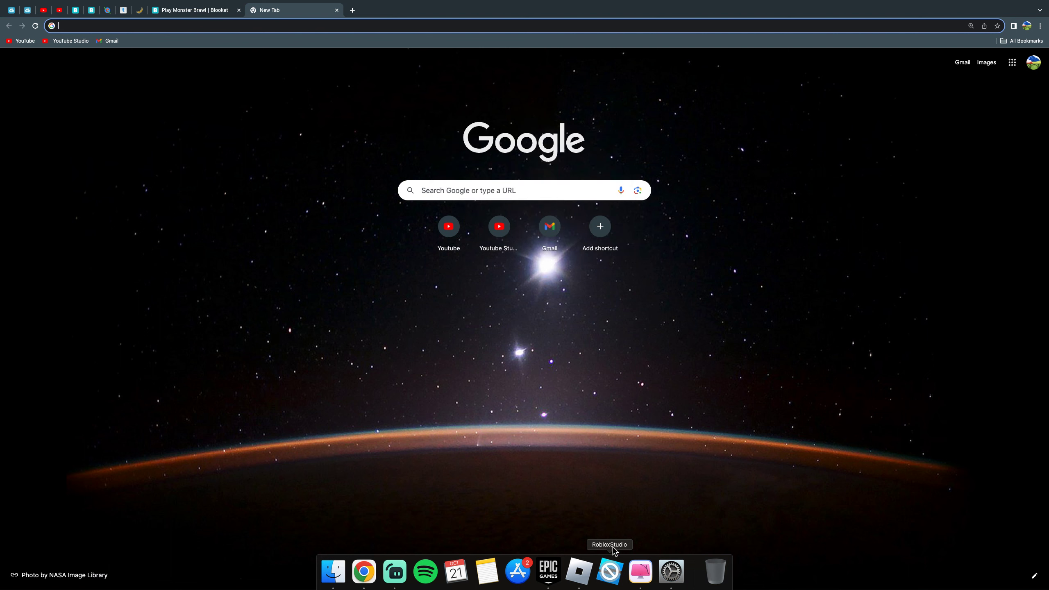
# - Search Google for 'roblox studio' and open the official Roblox Studio result
pyautogui.write('roblox')
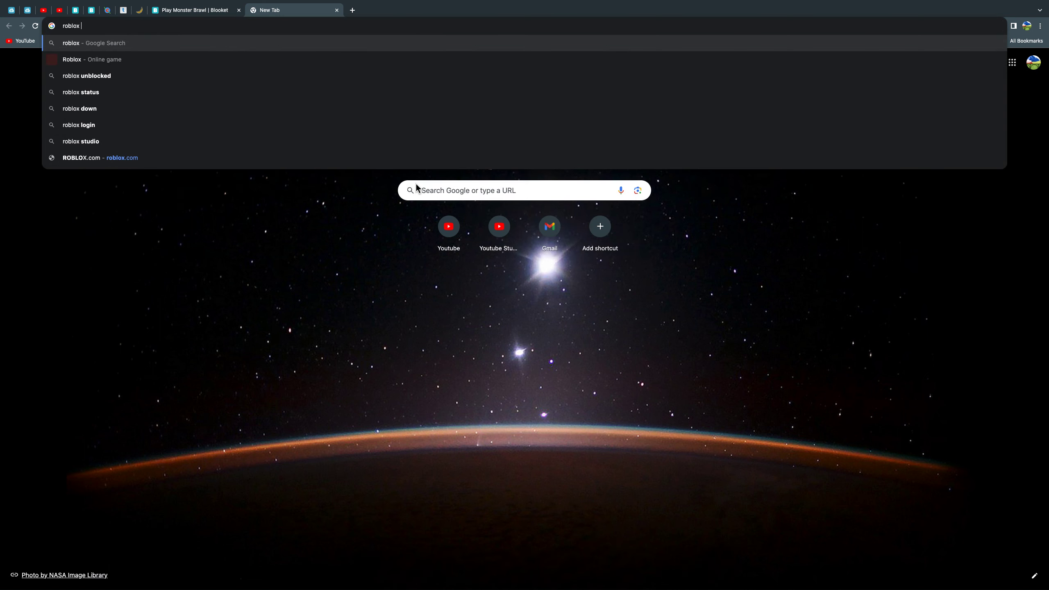
pyautogui.write('studio')
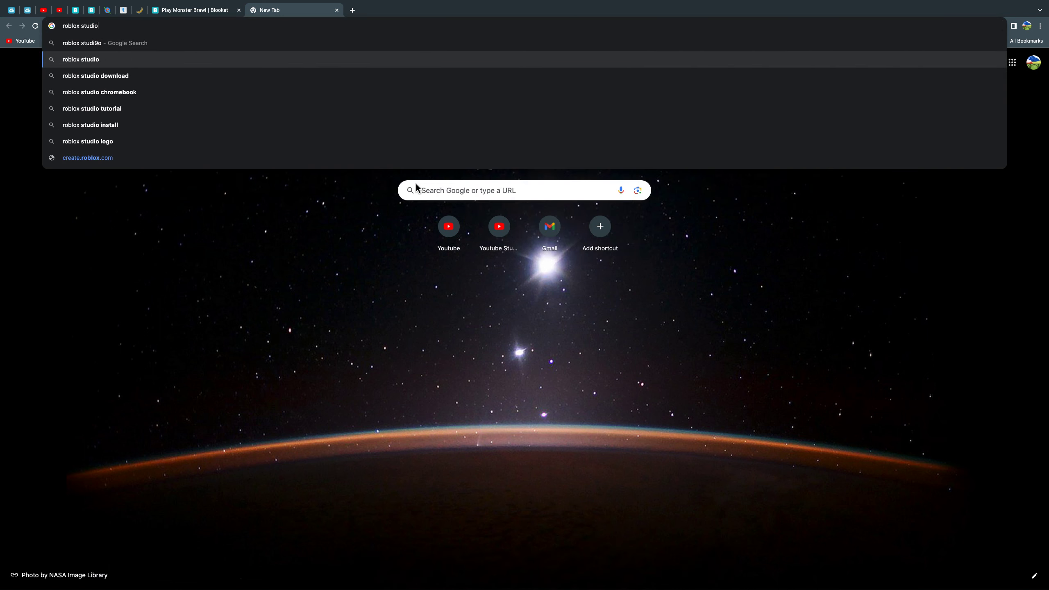
pyautogui.press('Return')
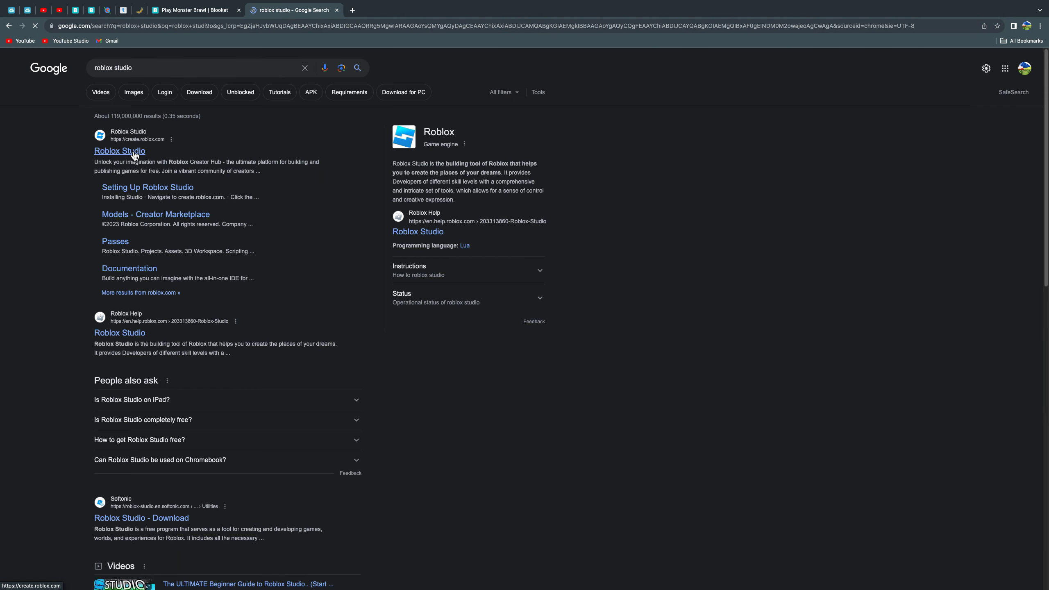
pyautogui.click(120, 151)
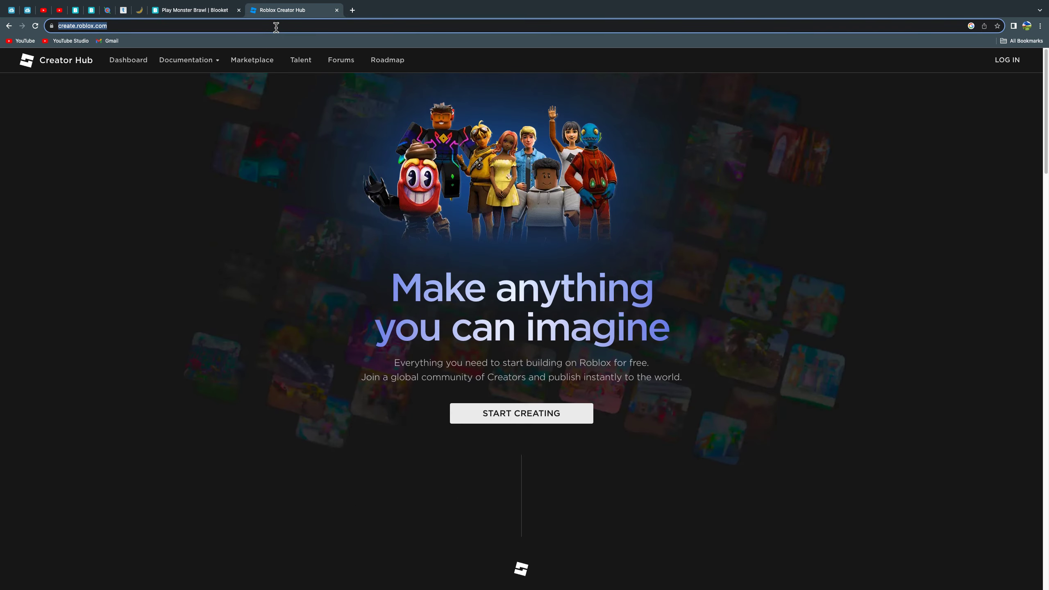
# - Search 'roblox studio' again and pick the 'roblox studio download' suggestion
pyautogui.write('roblox studio')
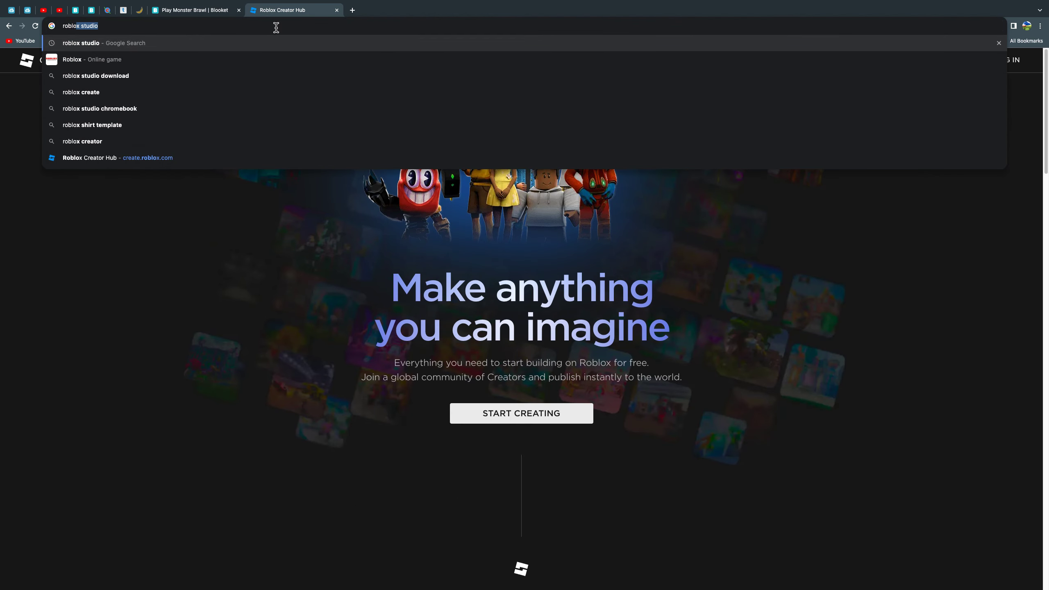
pyautogui.click(95, 75)
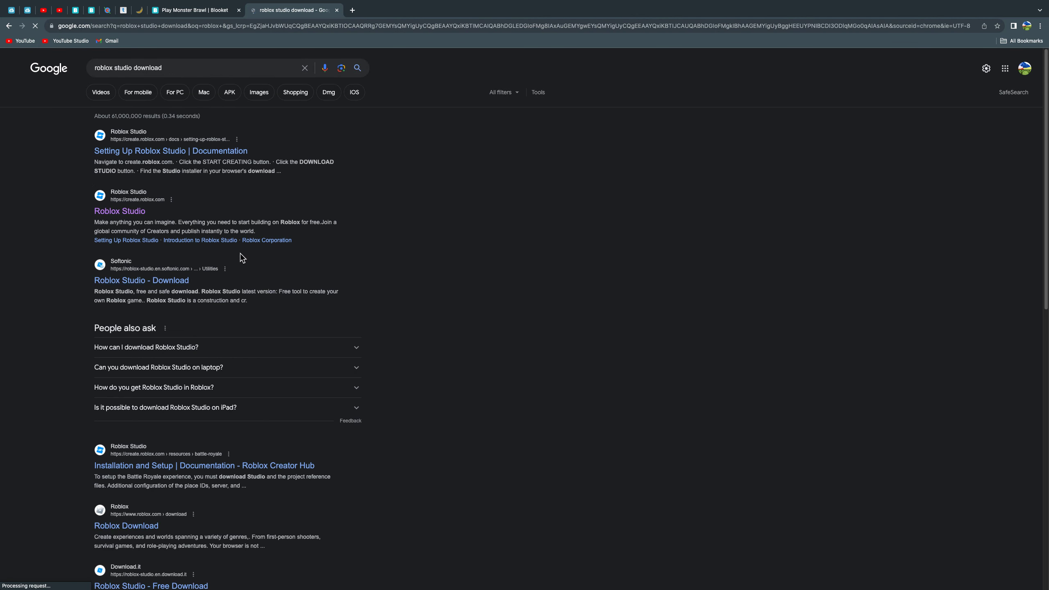
pyautogui.click(140, 279)
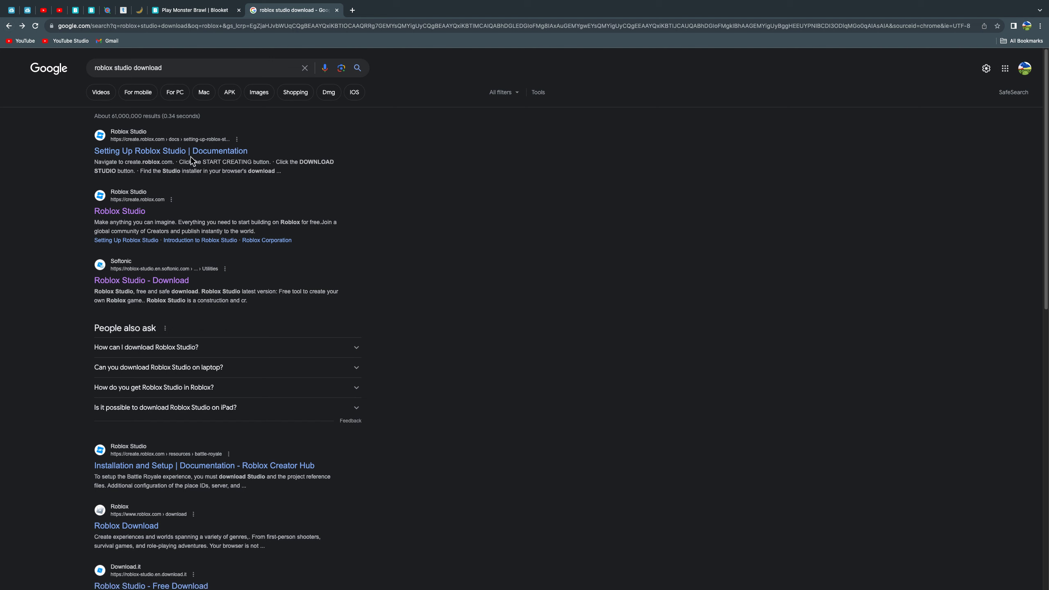
pyautogui.click(170, 150)
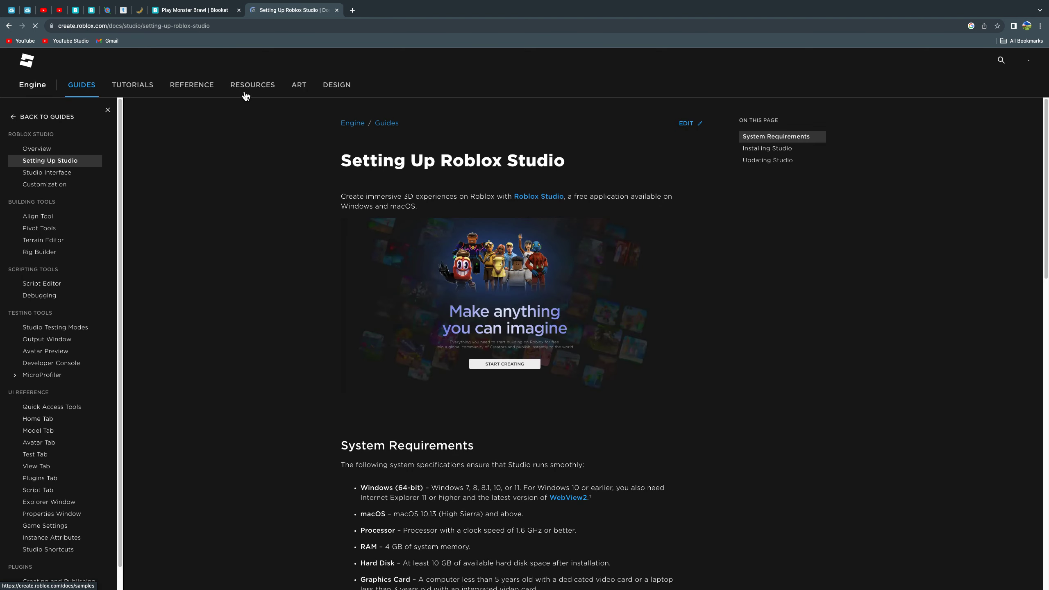
pyautogui.moveTo(56, 28)
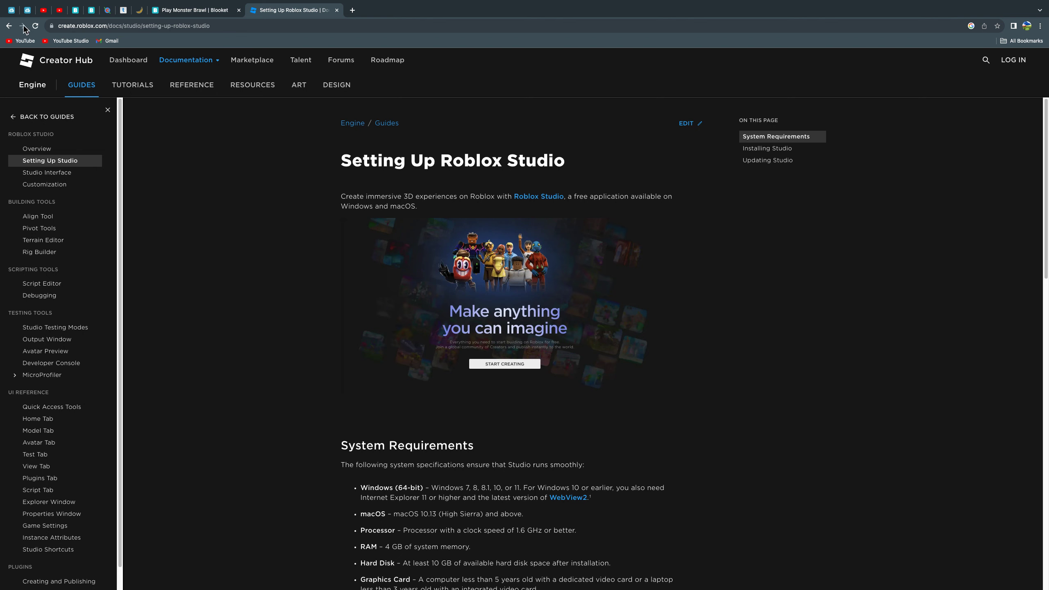
pyautogui.click(9, 26)
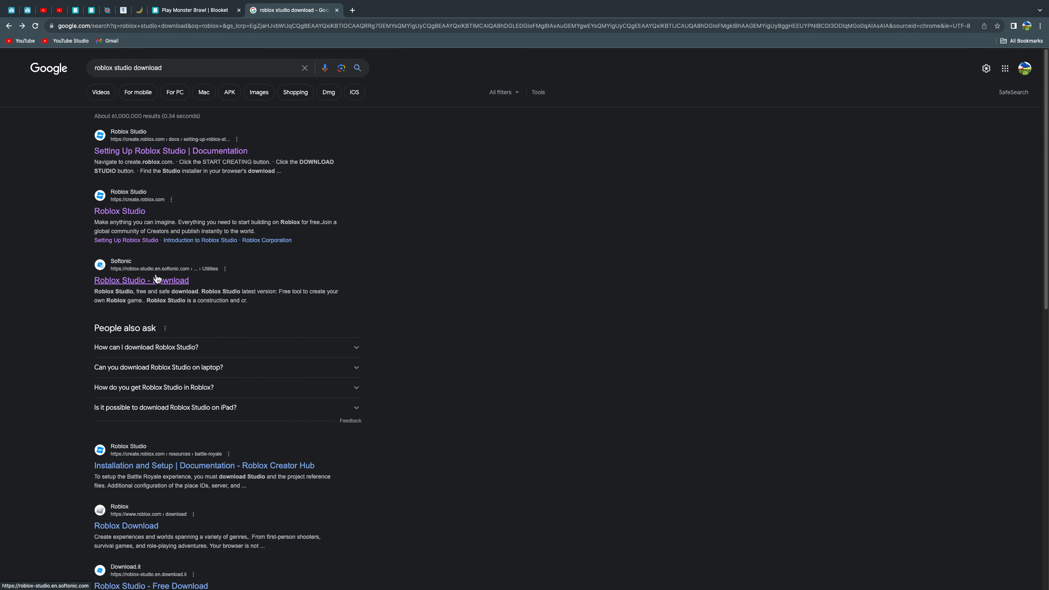
# - Open Softonic's Roblox Studio listing and request the free Mac download twice
pyautogui.click(141, 280)
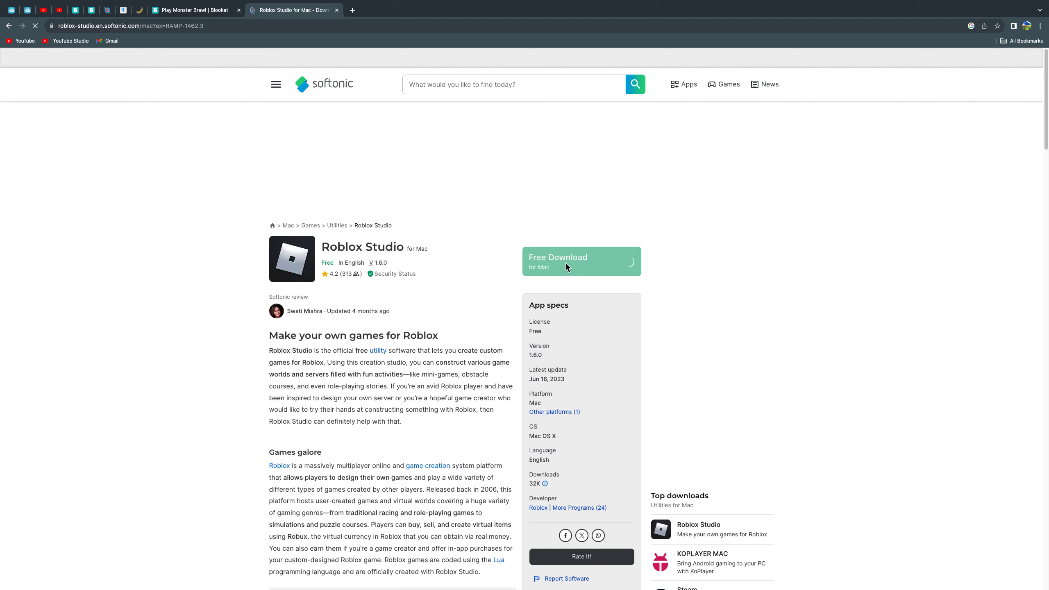
pyautogui.click(580, 260)
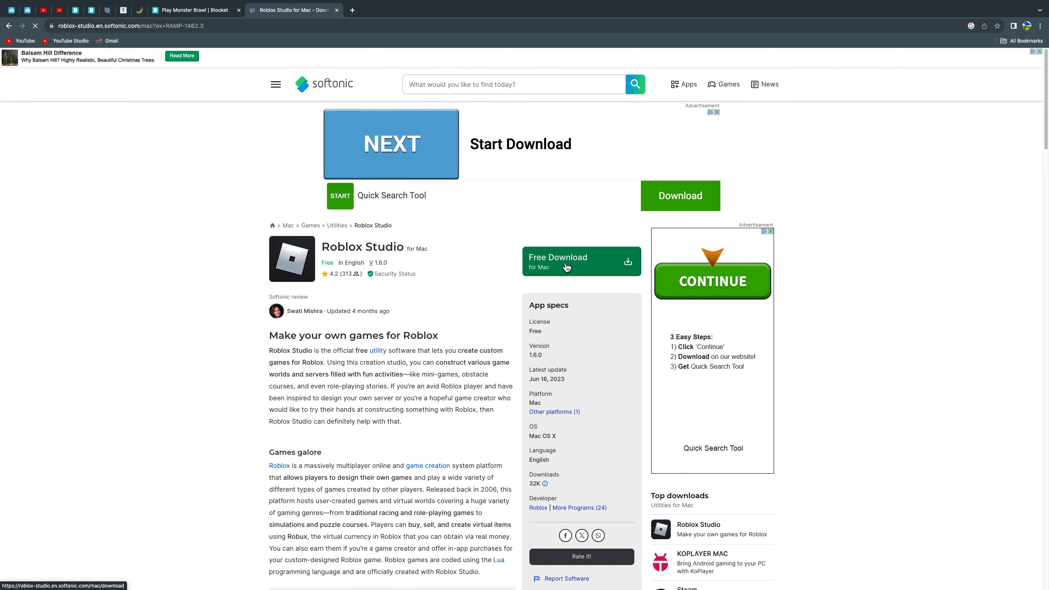
pyautogui.click(557, 260)
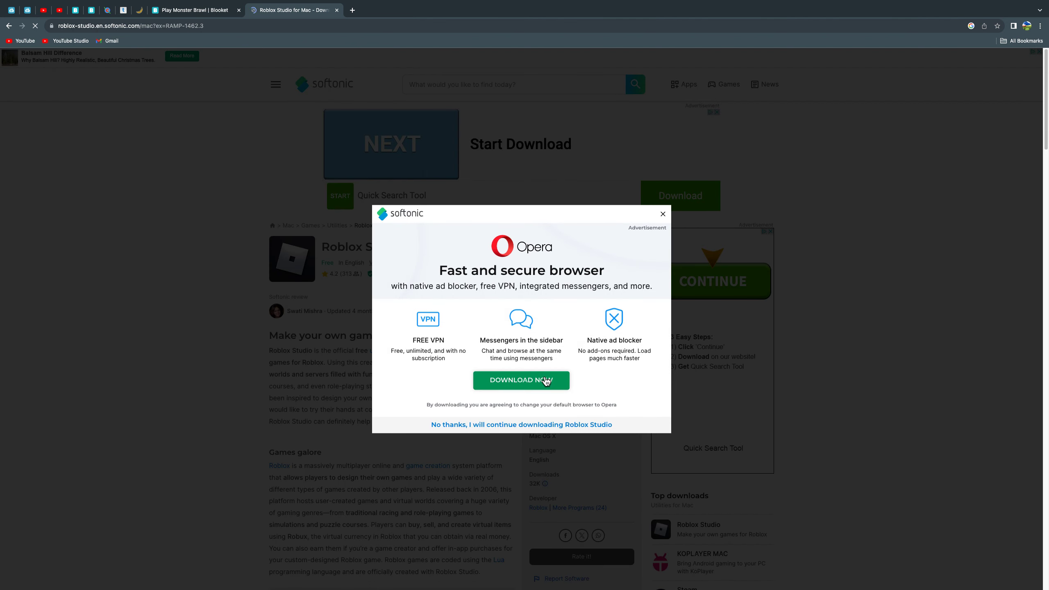
pyautogui.moveTo(629, 222)
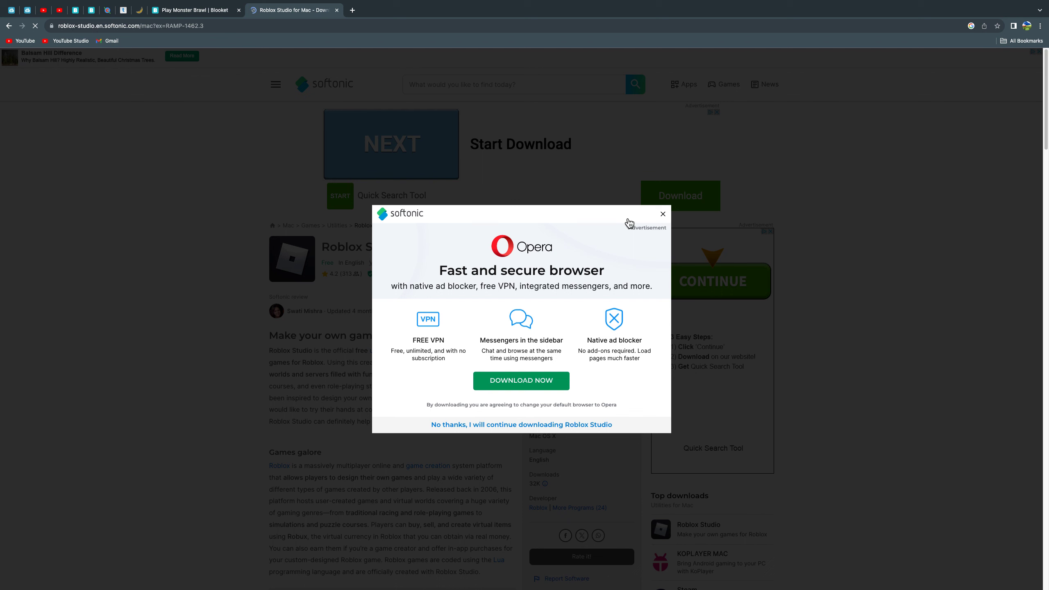
pyautogui.moveTo(663, 213)
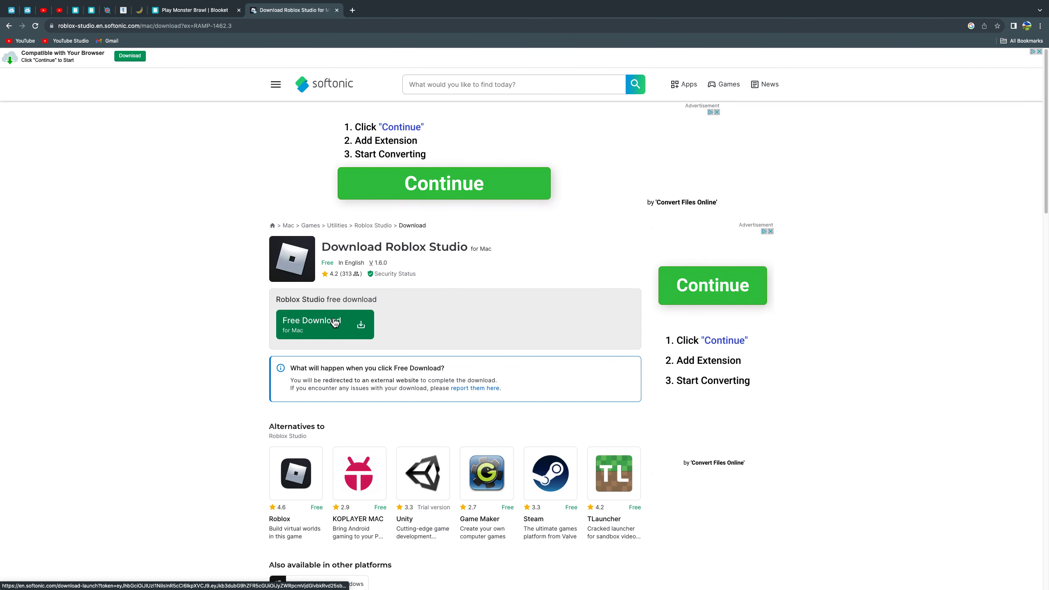
pyautogui.click(324, 324)
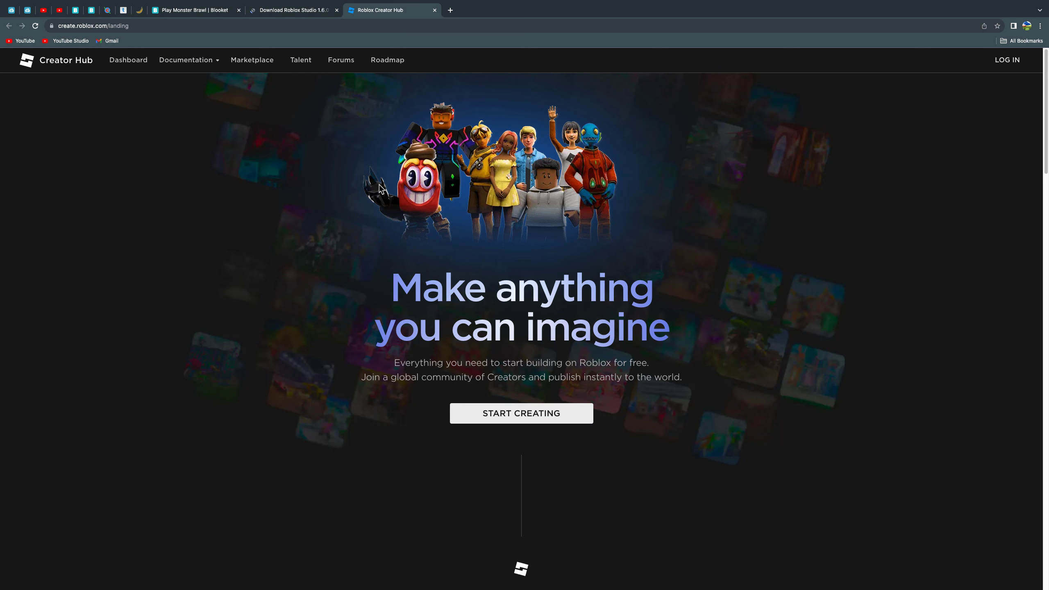
# - Download Roblox Studio from Creator Hub via Start Creating and Download Studio
pyautogui.click(521, 413)
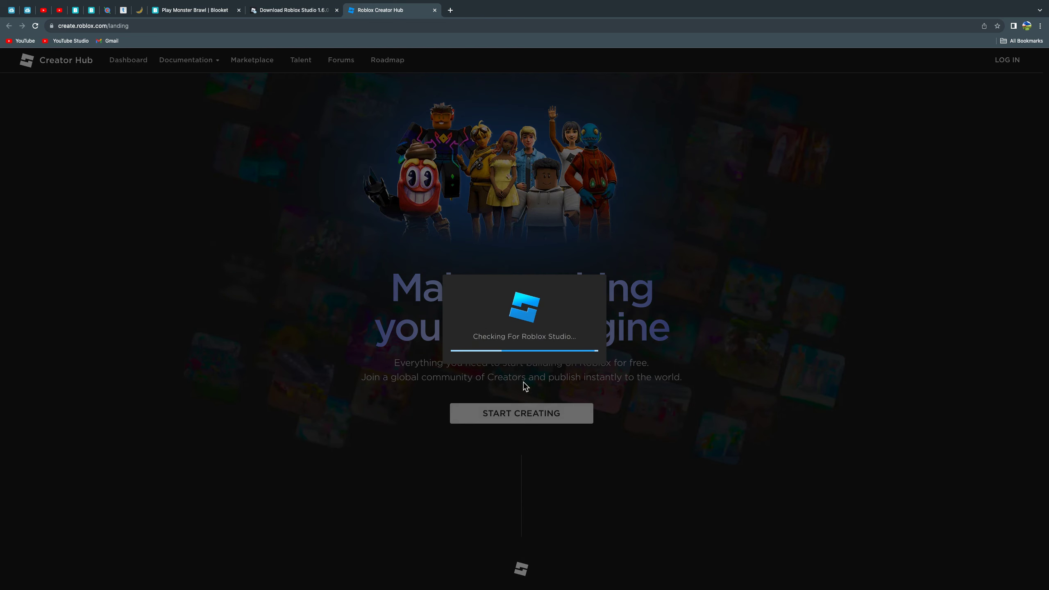
pyautogui.moveTo(524, 380)
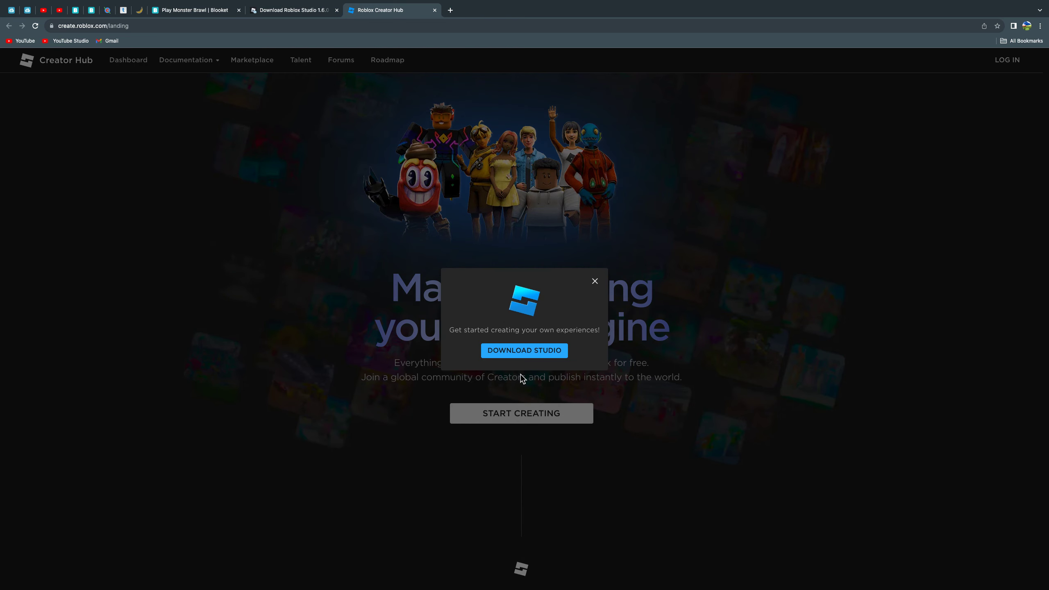
pyautogui.click(524, 351)
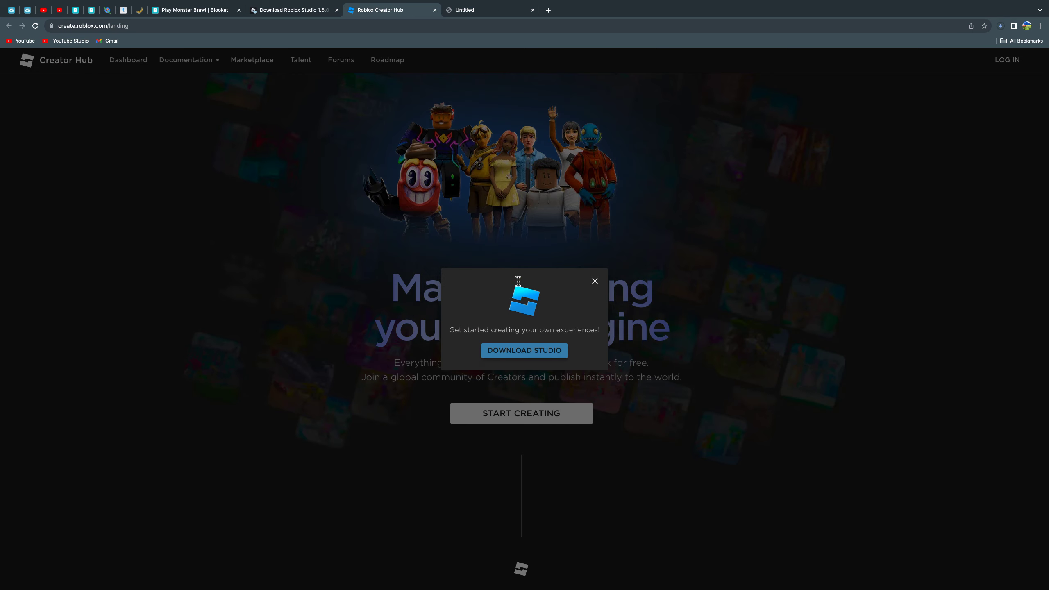
pyautogui.click(594, 280)
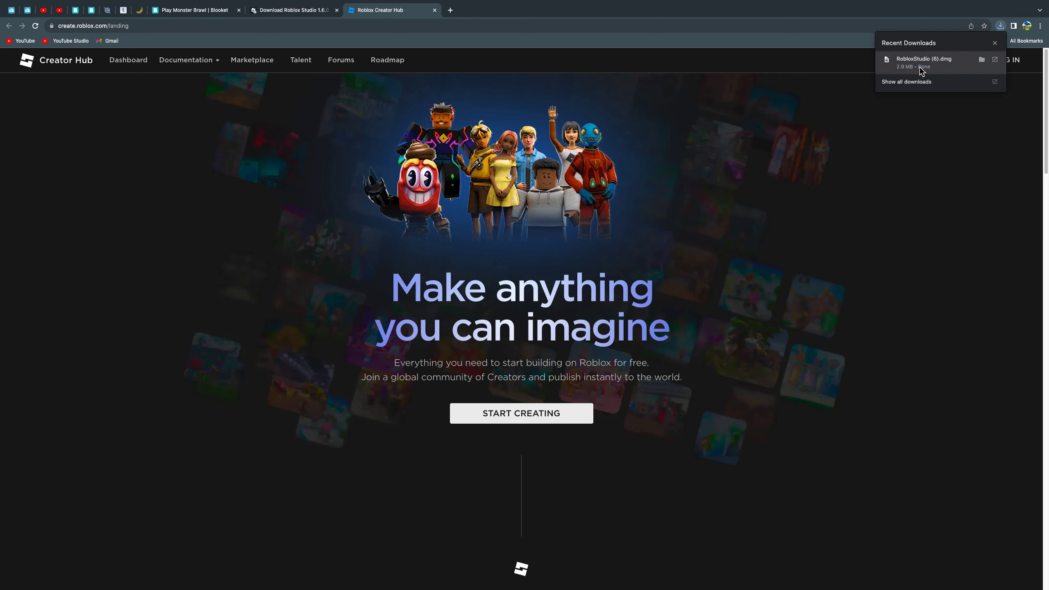
# - Open the RobloxStudio .dmg, dismiss the 'resource busy' warning, and reopen it from downloads
pyautogui.rightClick(923, 61)
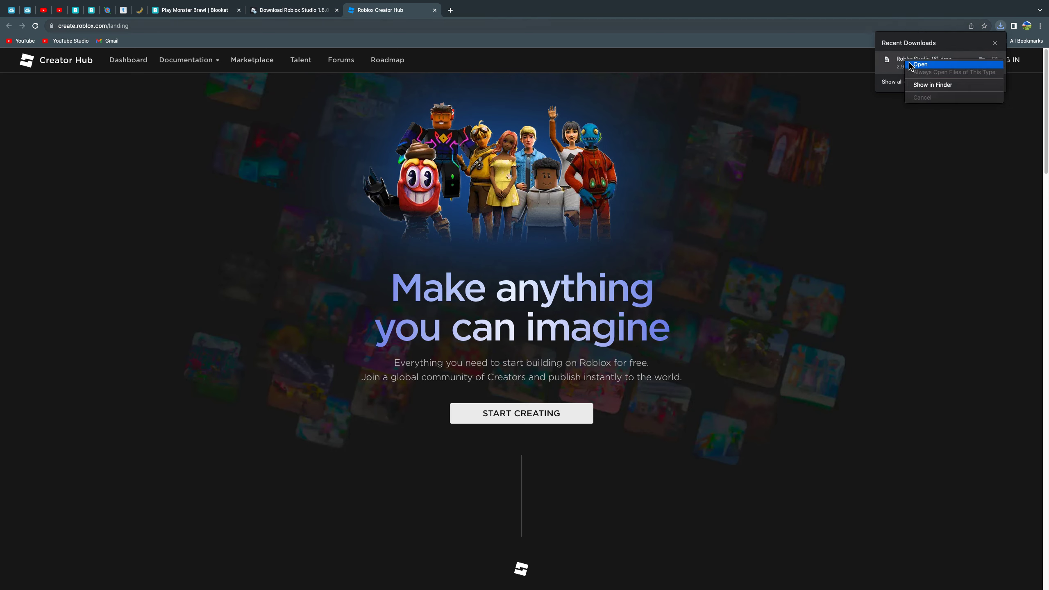
pyautogui.click(919, 64)
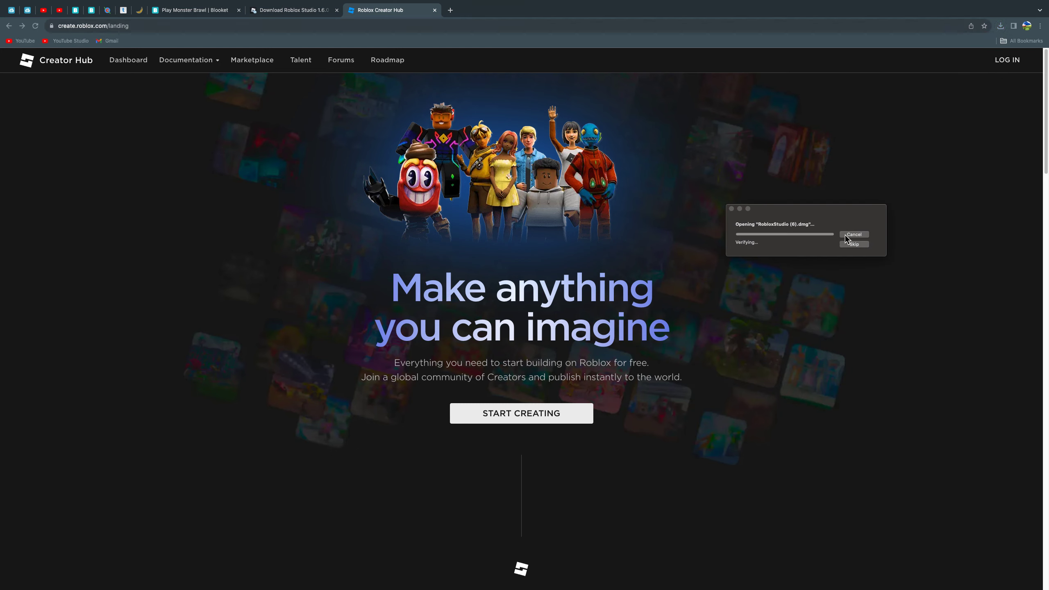
pyautogui.click(854, 235)
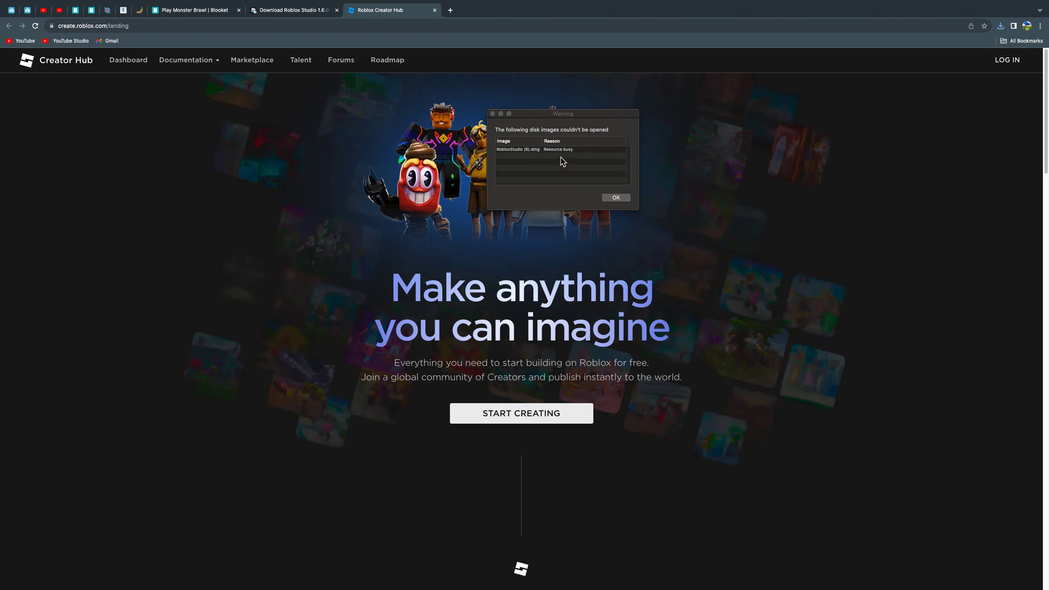
pyautogui.click(561, 149)
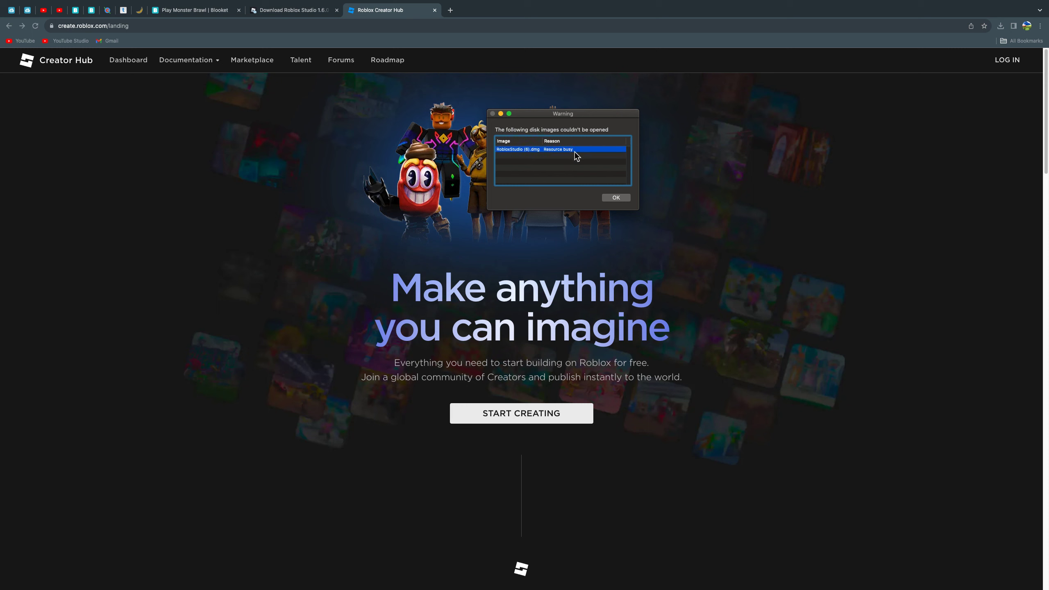
pyautogui.click(614, 197)
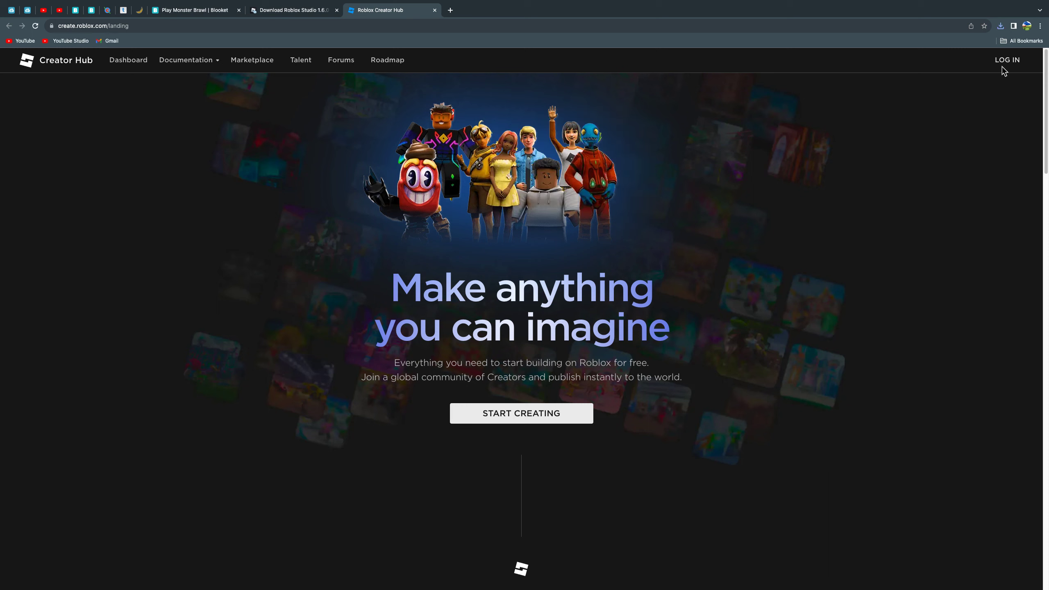
pyautogui.click(1000, 26)
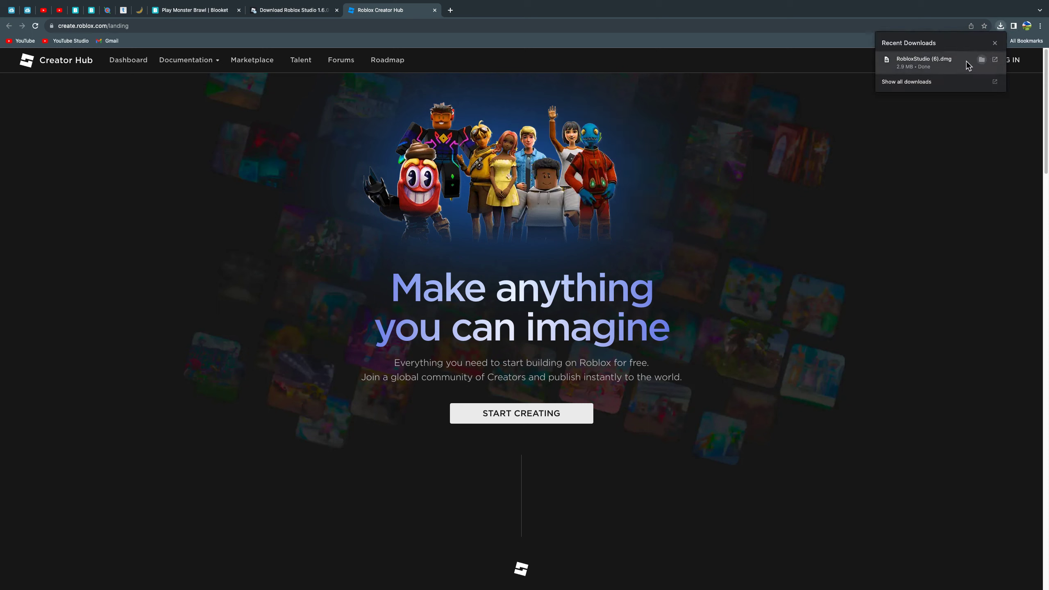
pyautogui.moveTo(942, 64)
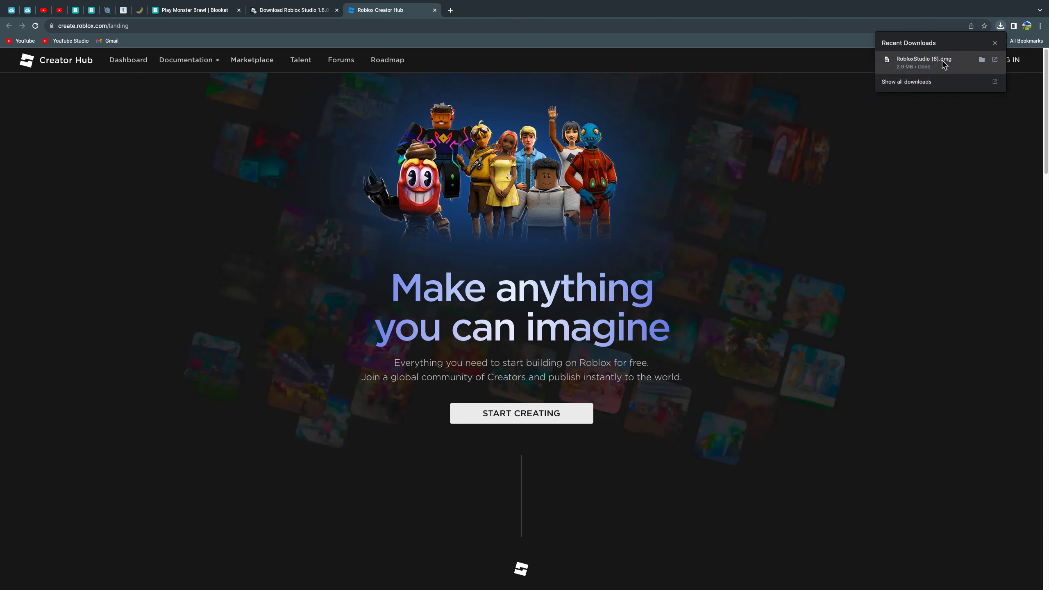
pyautogui.click(924, 62)
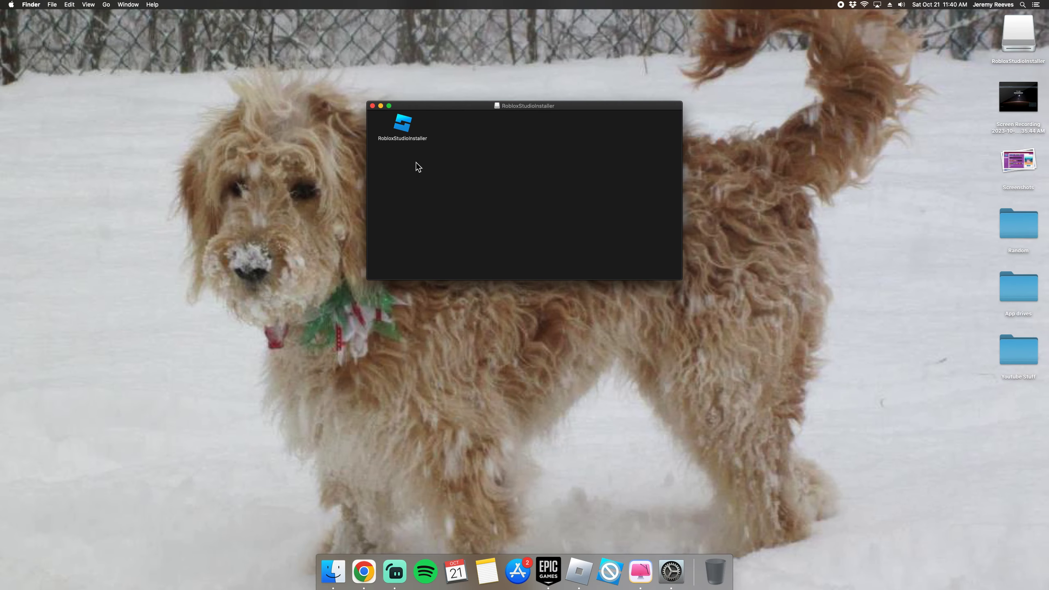
pyautogui.moveTo(420, 131)
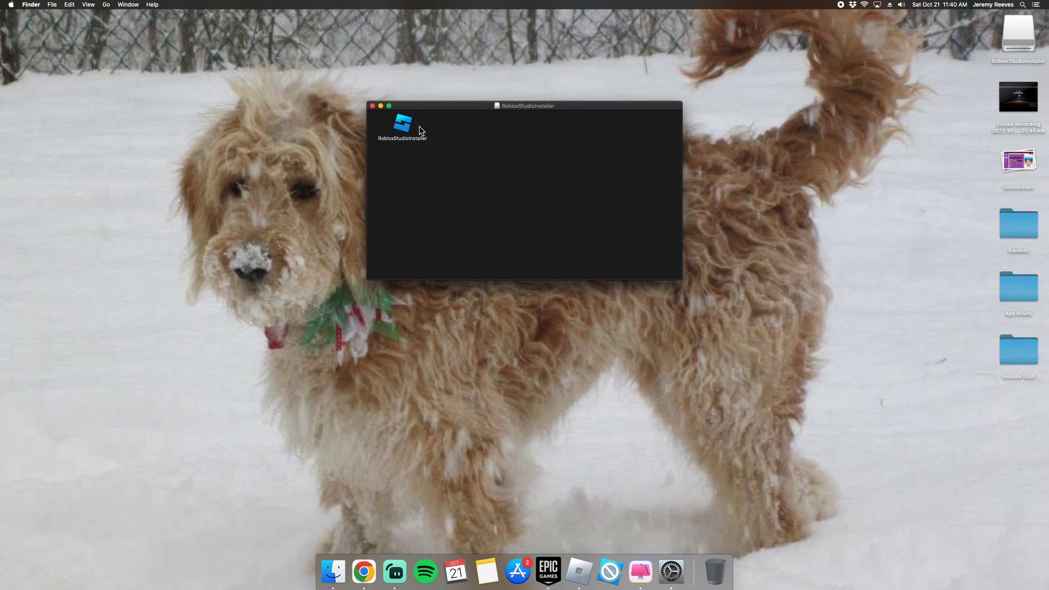
# - Open RobloxStudioInstaller, tick 'Don't warn me', and allow it to run
pyautogui.rightClick(402, 123)
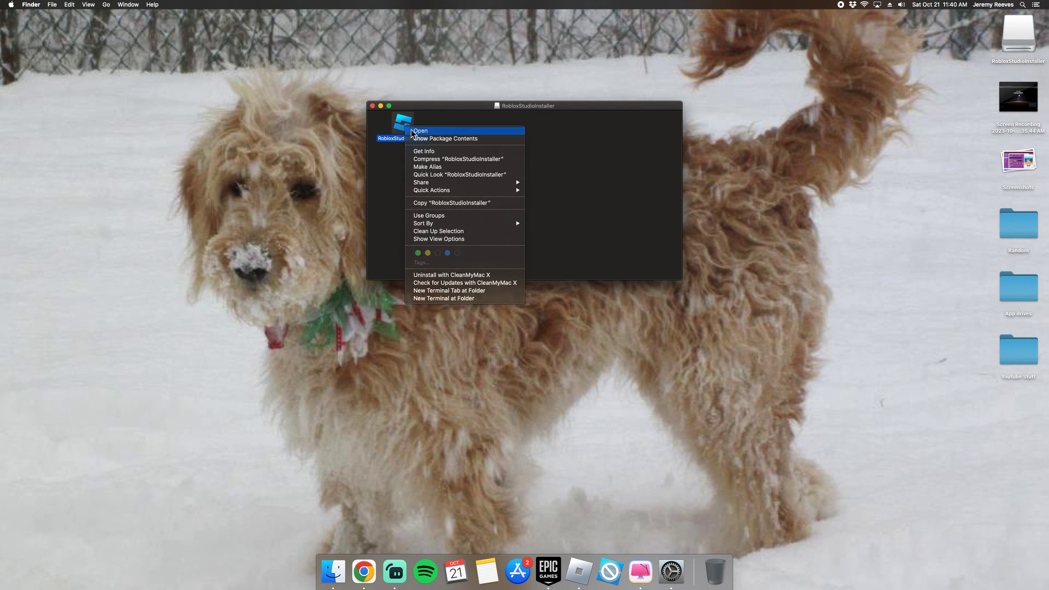
pyautogui.click(420, 130)
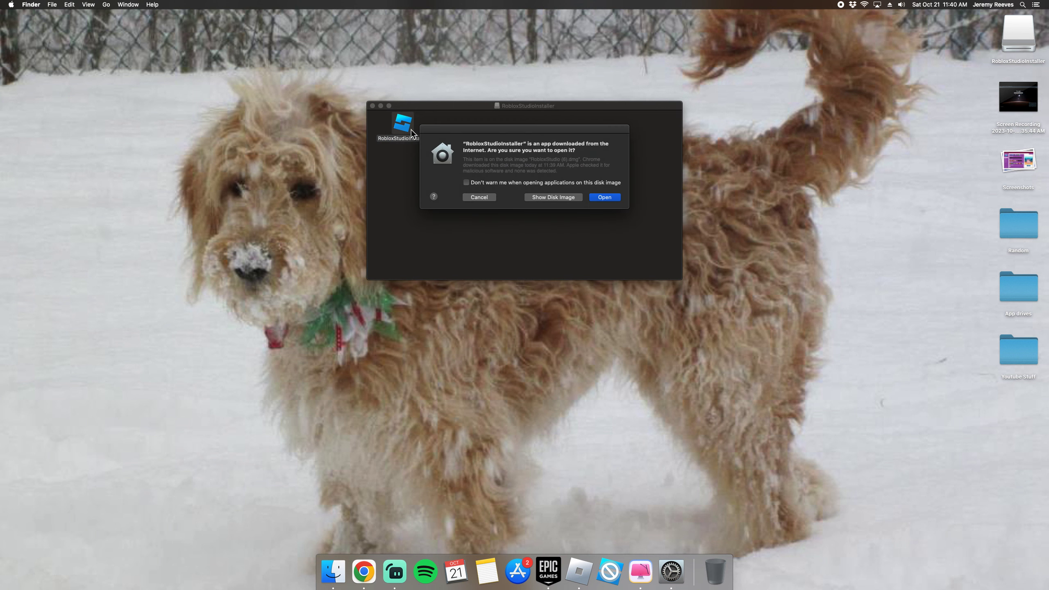
pyautogui.click(466, 182)
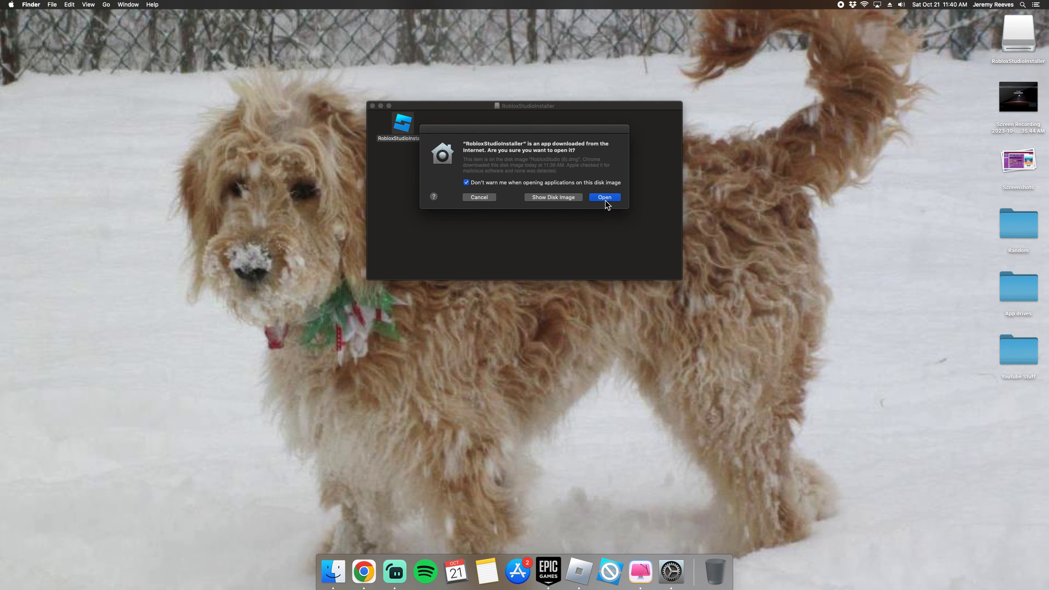
pyautogui.click(604, 197)
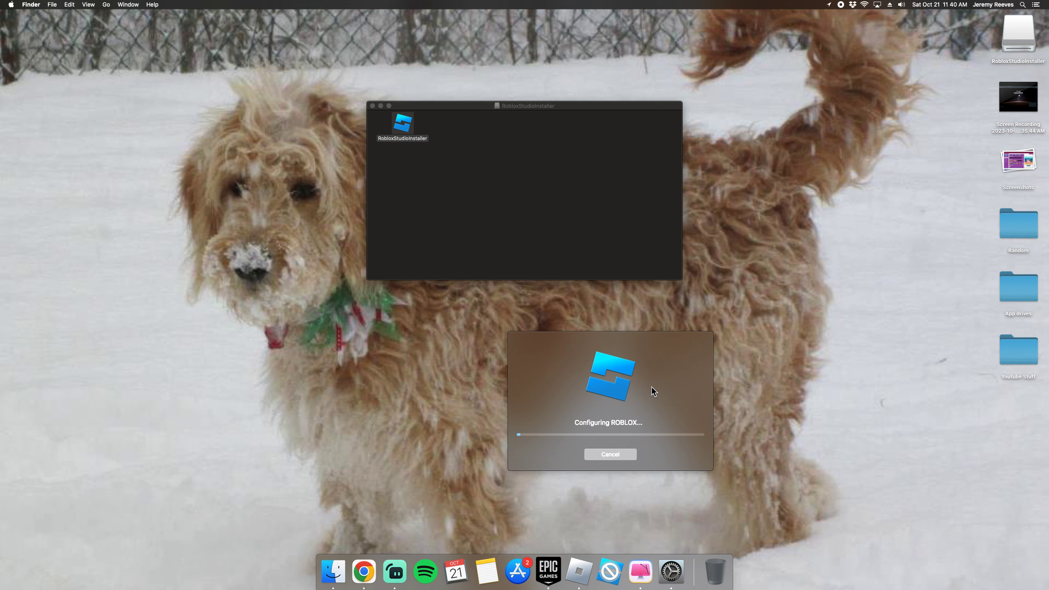
pyautogui.moveTo(609, 572)
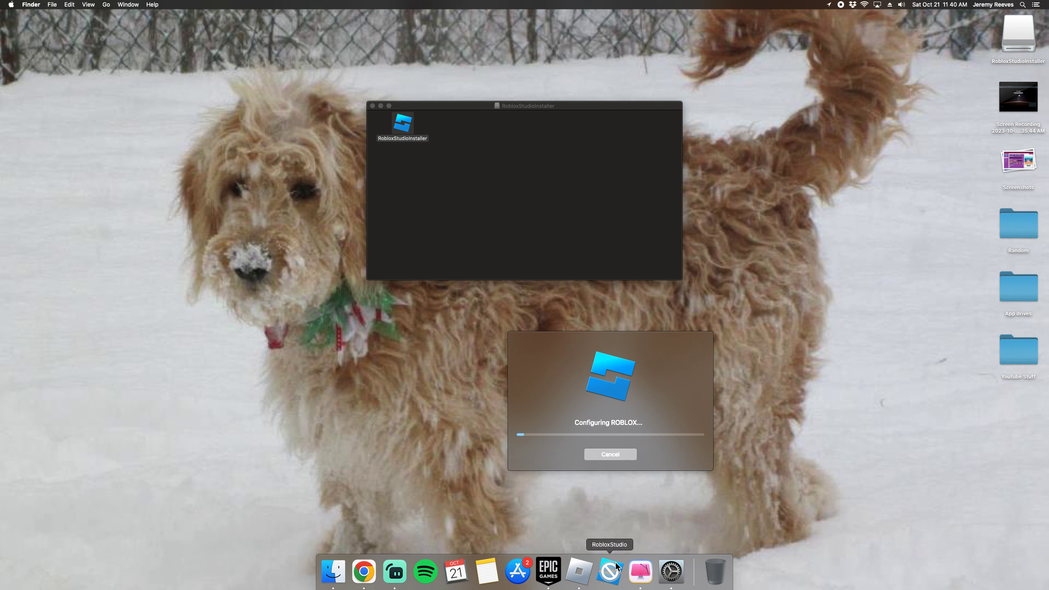
pyautogui.moveTo(617, 575)
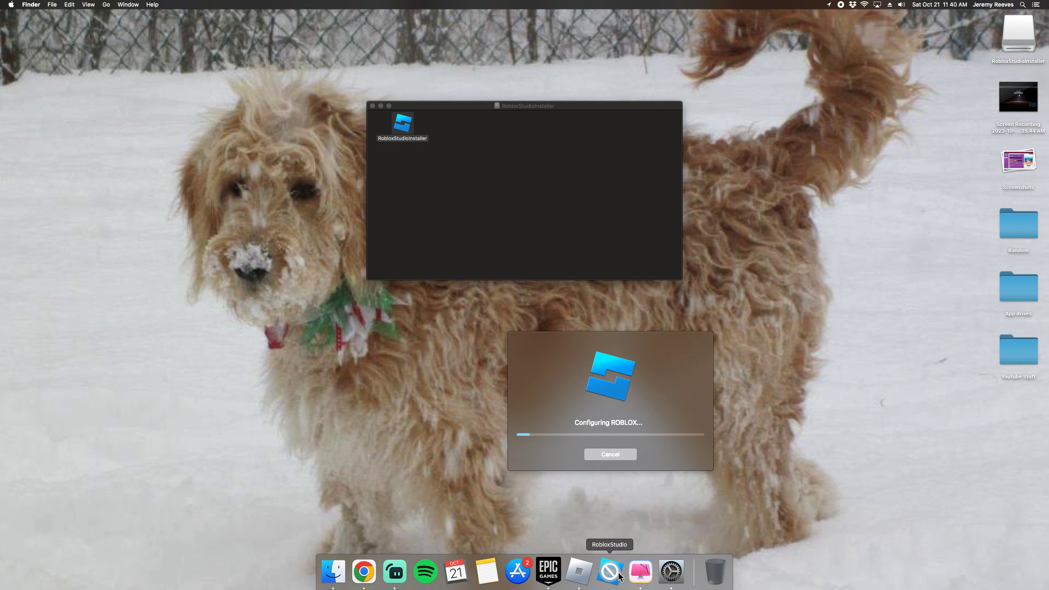
pyautogui.moveTo(623, 574)
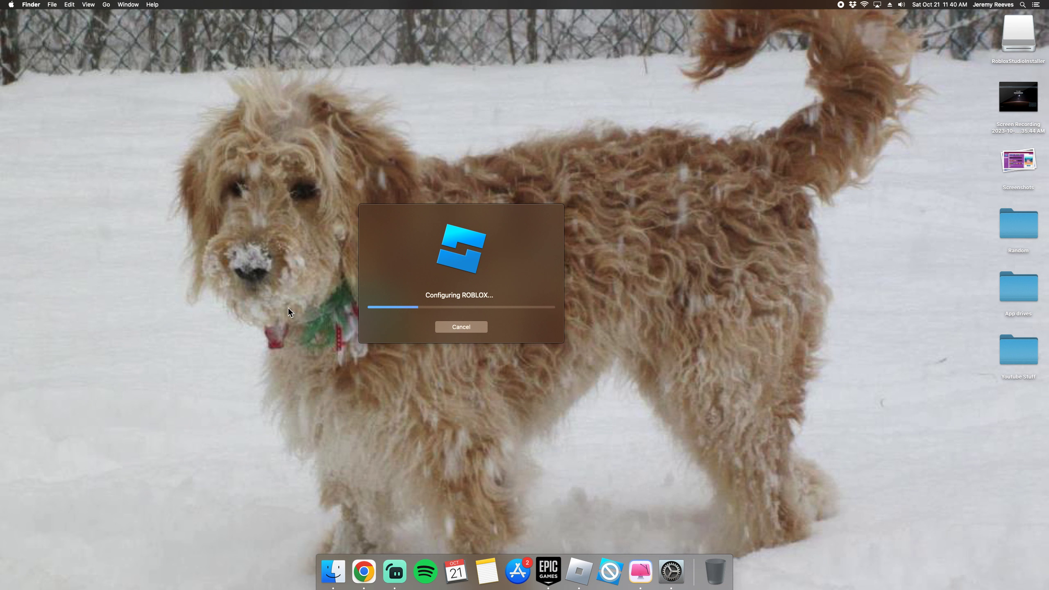
pyautogui.moveTo(440, 287)
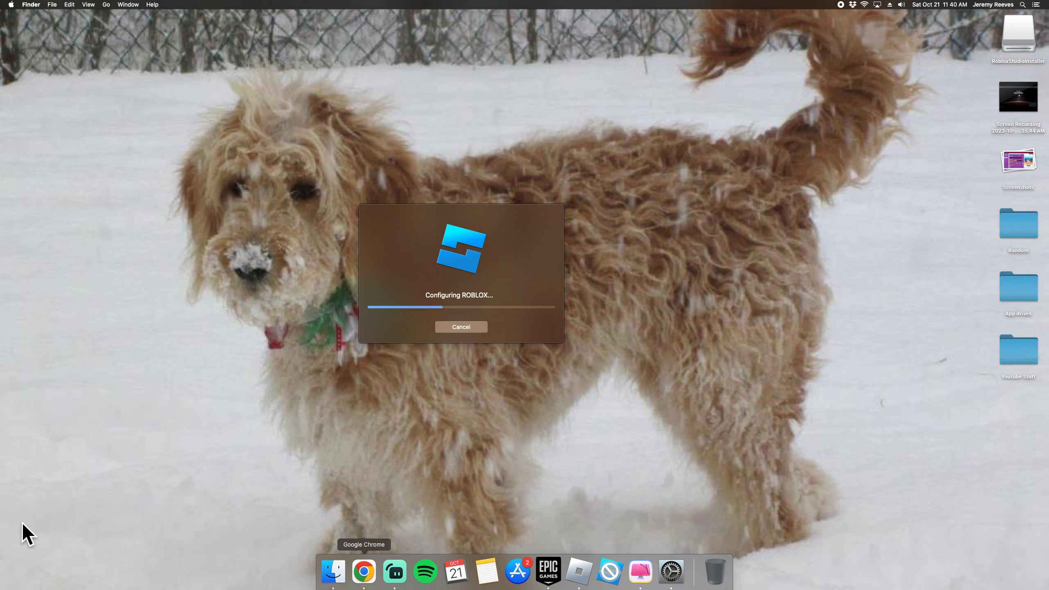
pyautogui.moveTo(440, 546)
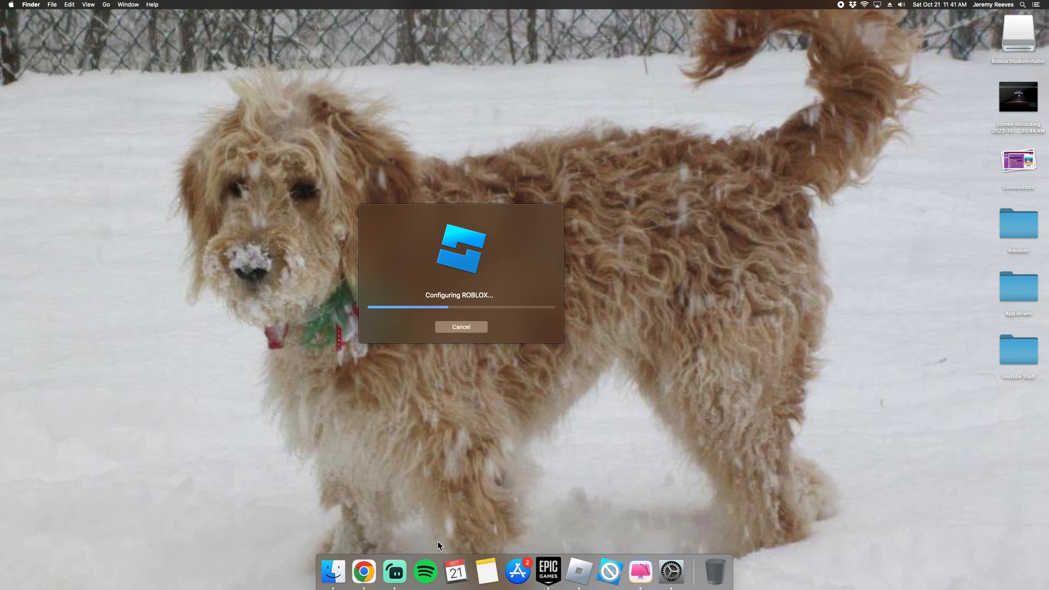
pyautogui.moveTo(363, 572)
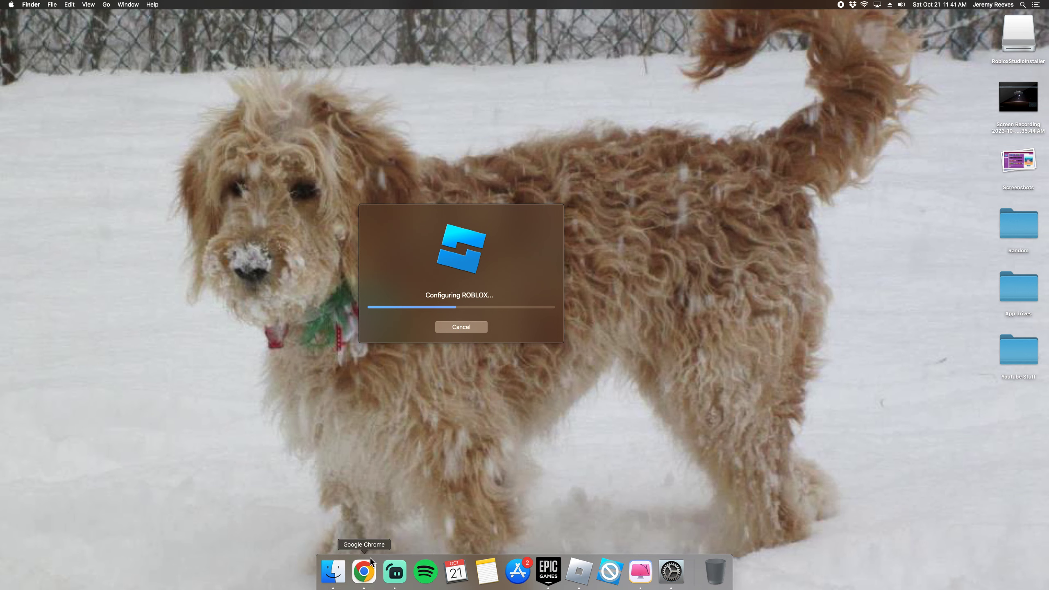
# - Bring Chrome forward, switch to the pinned Blooket tab, and scroll the Blooks page
pyautogui.click(363, 572)
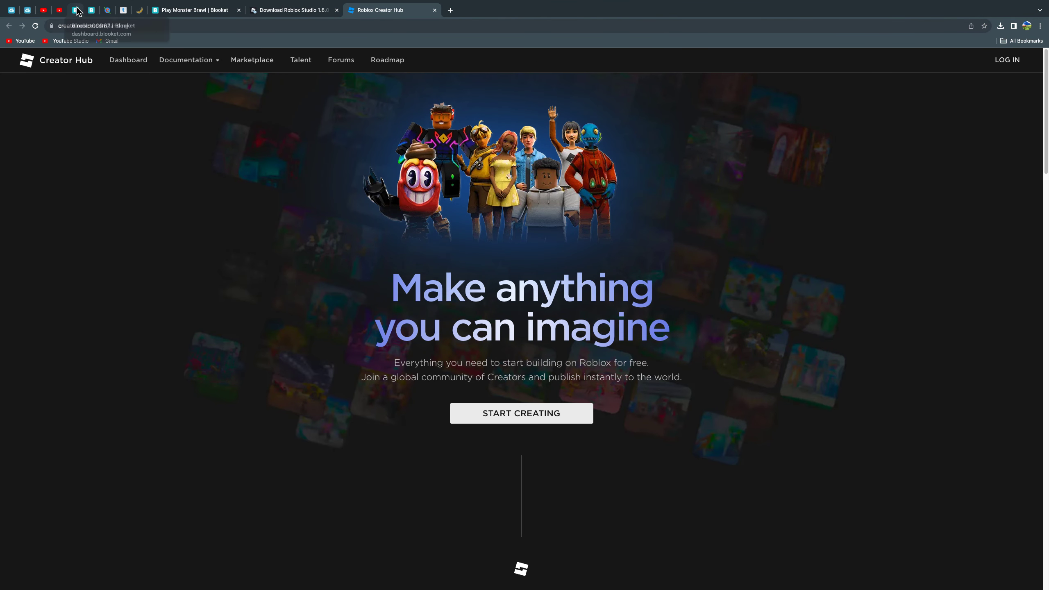
pyautogui.click(75, 10)
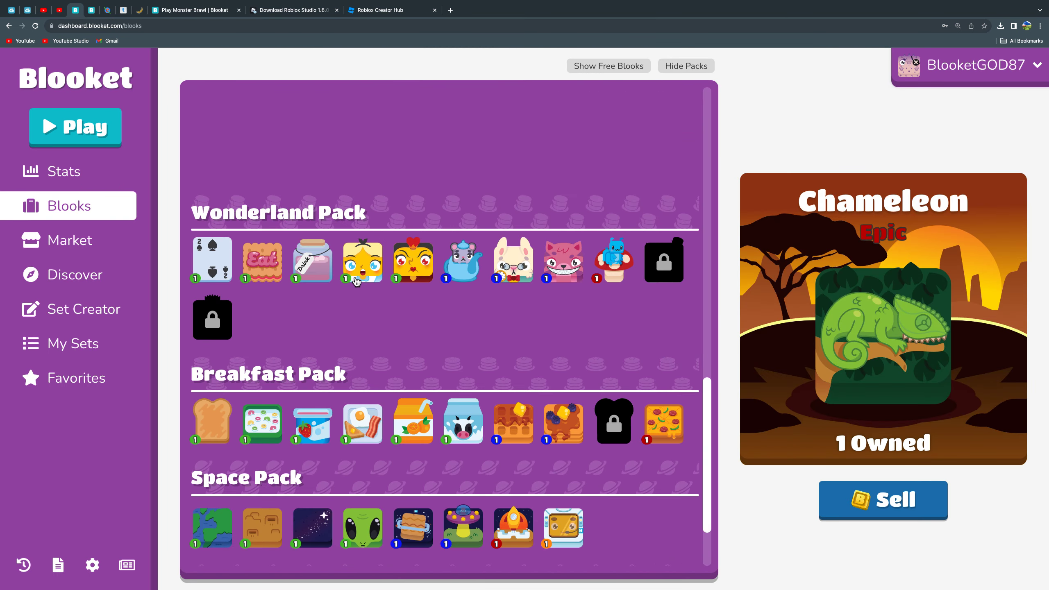
pyautogui.scroll(-3)
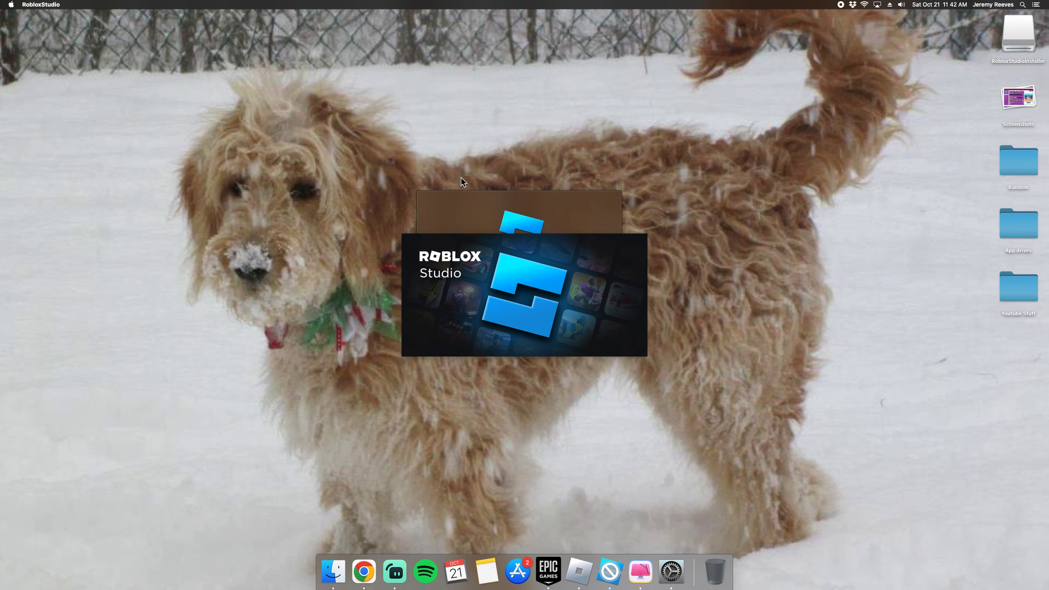
pyautogui.moveTo(616, 573)
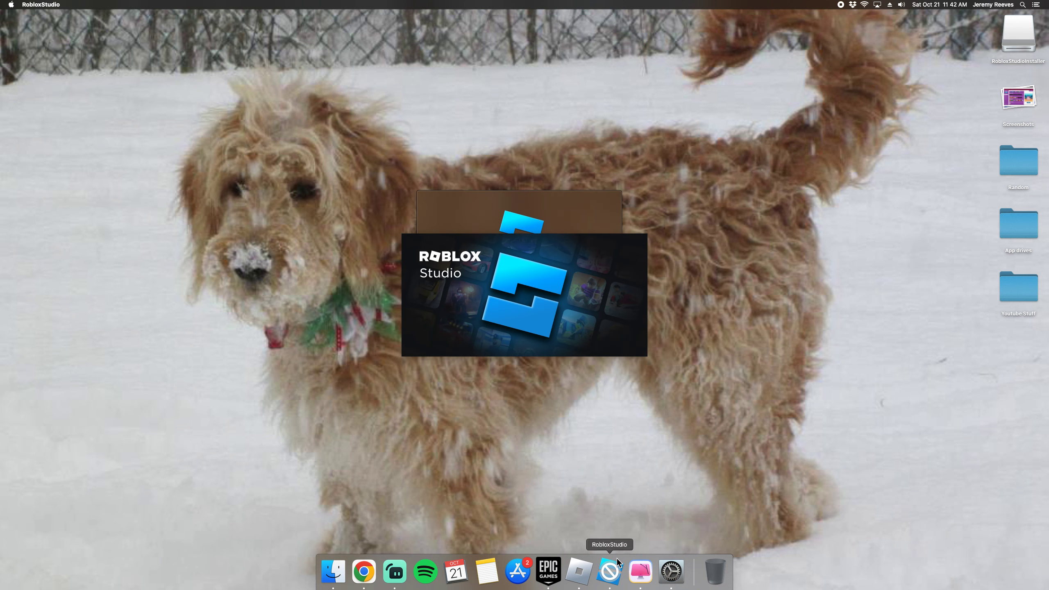